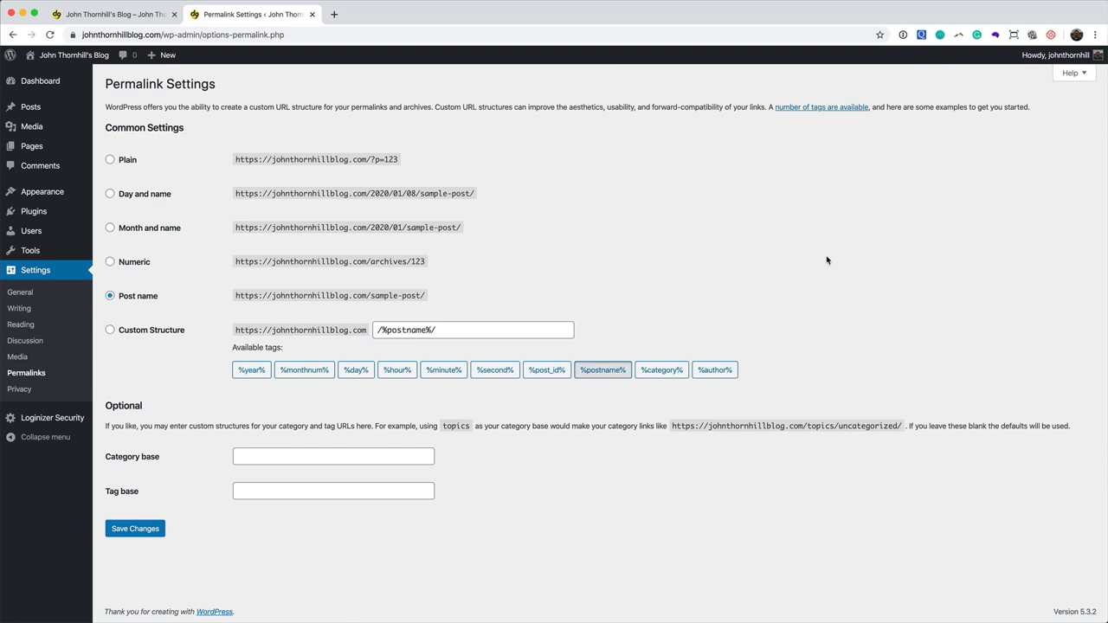
- Open the All Posts list, showing only the 'Hello world!' post
left_click(28, 106)
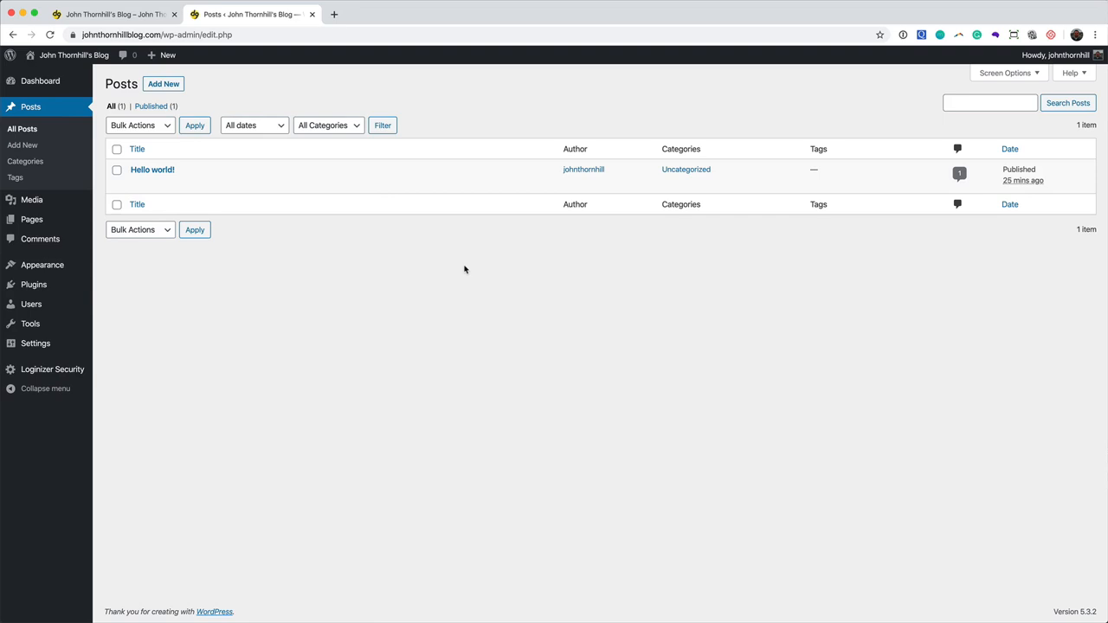
mouse_move(152, 169)
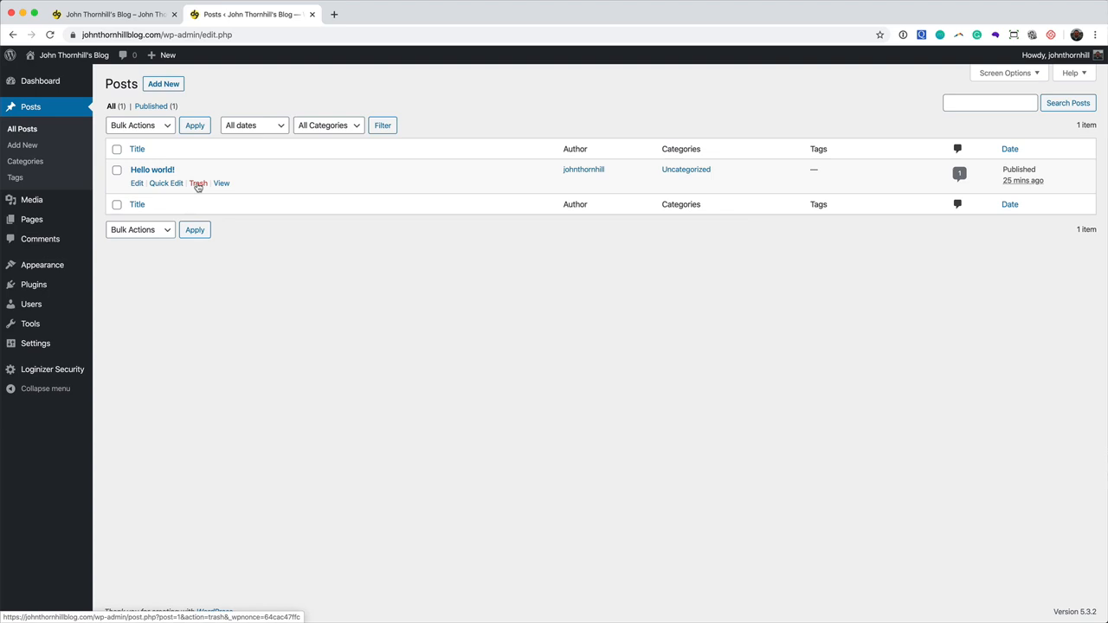
- Trash the 'Hello world!' post, check the empty public blog, and return to the posts list
left_click(104, 14)
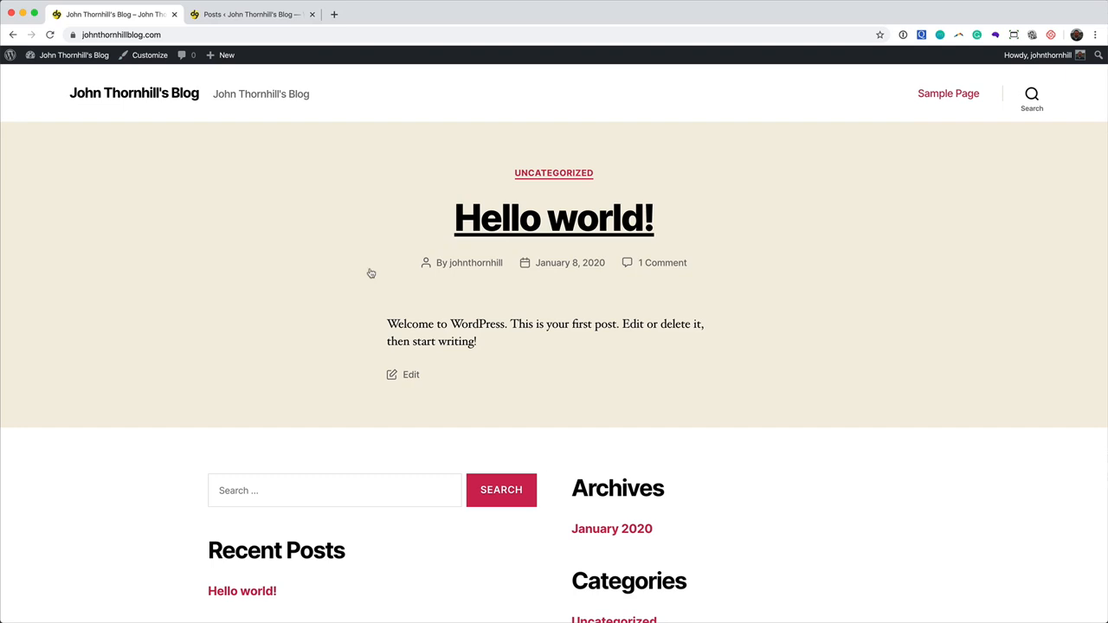
scroll("down", 3)
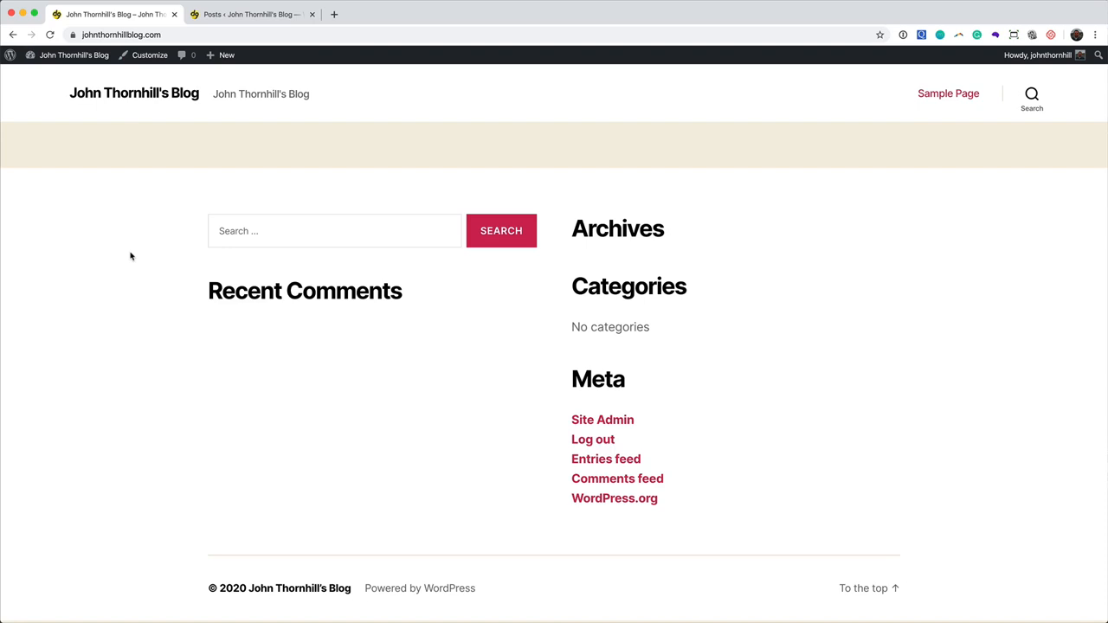
left_click(251, 14)
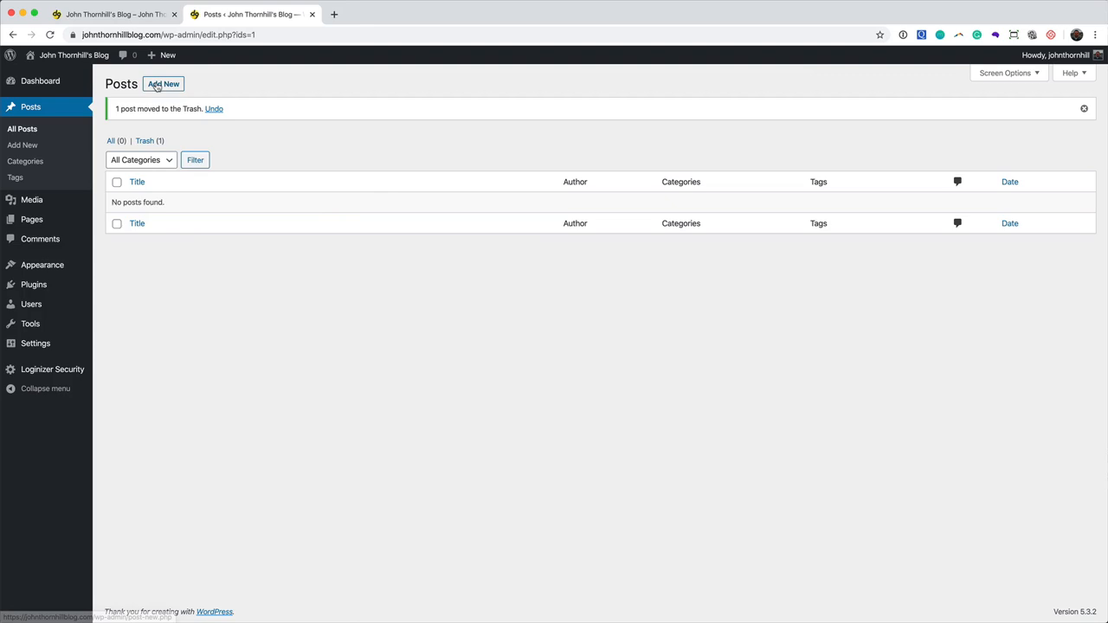
- Create a new post titled 'Welcome to my Blog' with an introductory 'my very first post' paragraph
left_click(163, 84)
type("Welcome")
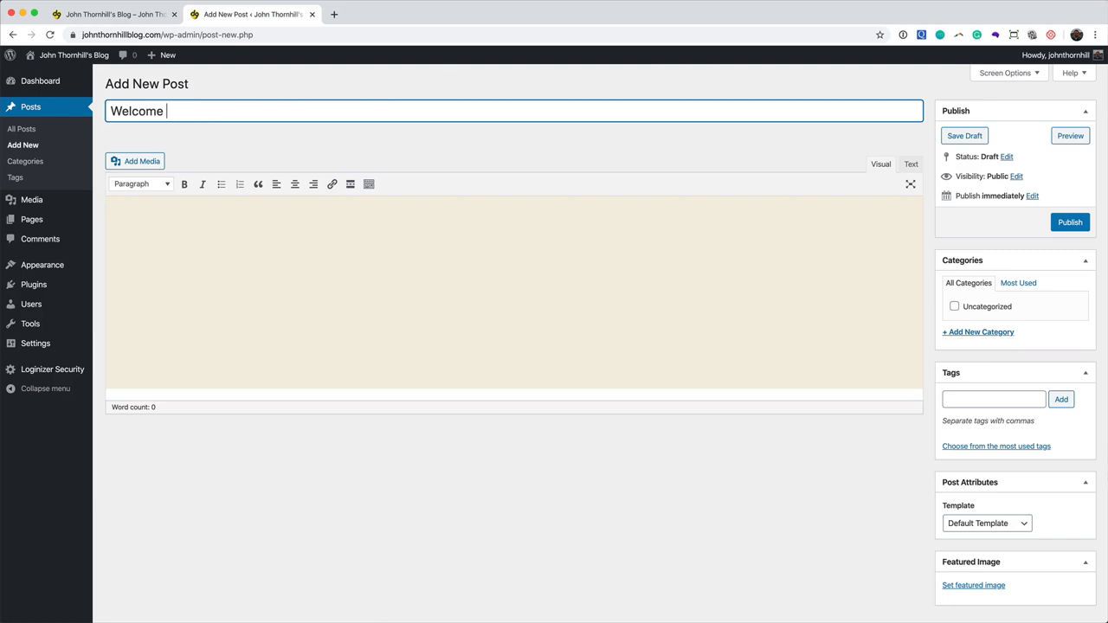
type("to my Blog")
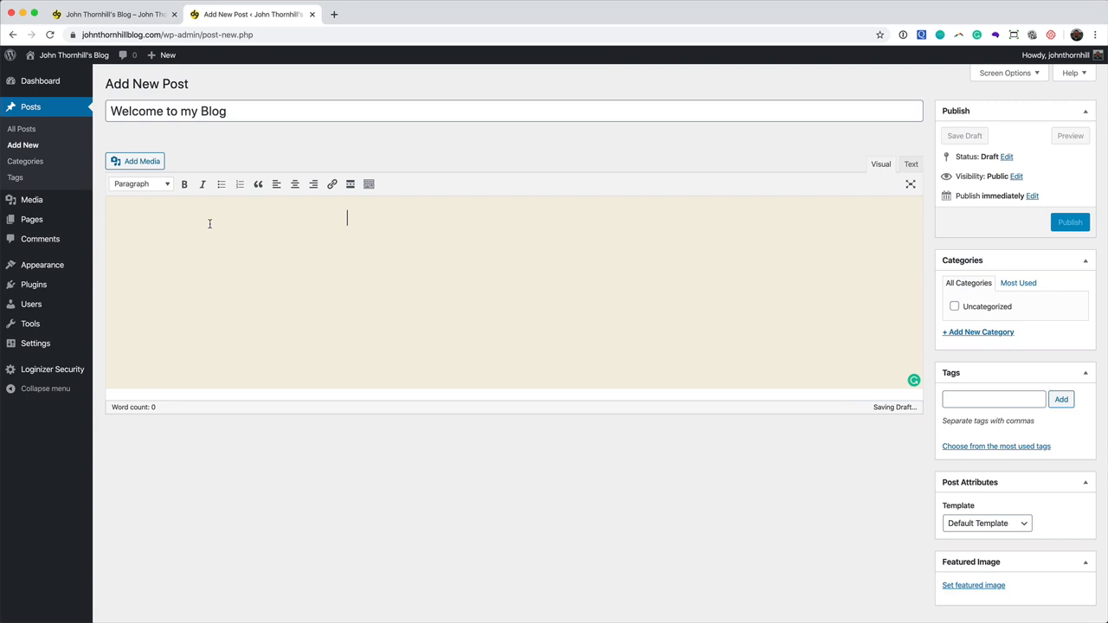
type("This is my very first post on my brand new blog. Over the coming days, you will see this blog transform. Follow me on my journey as I help my Partnership to Success students build their business in record time.")
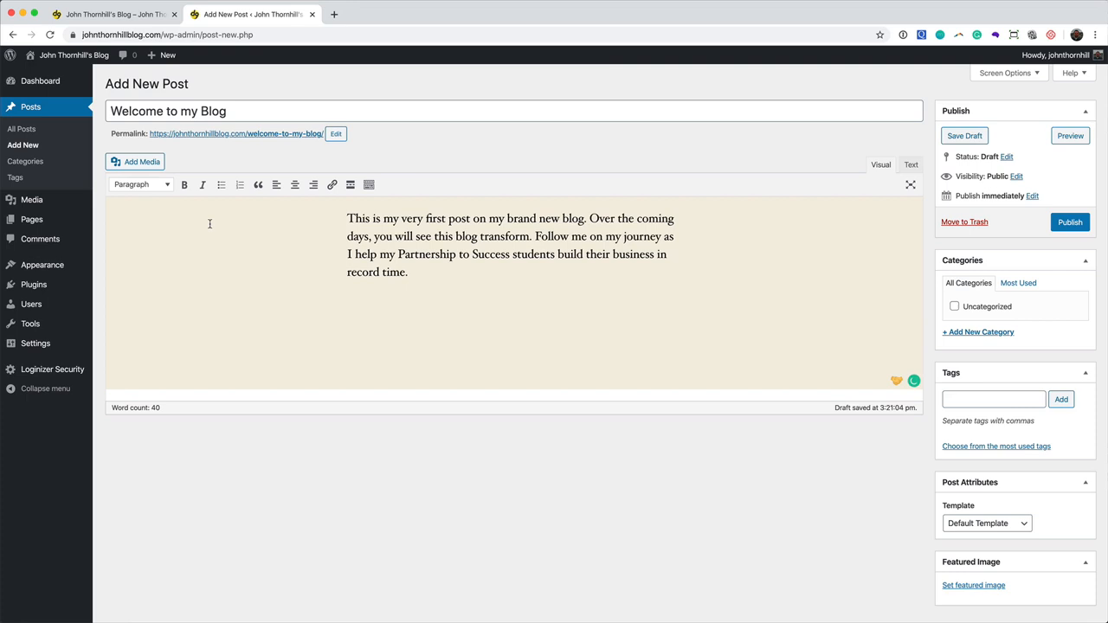
left_click(408, 272)
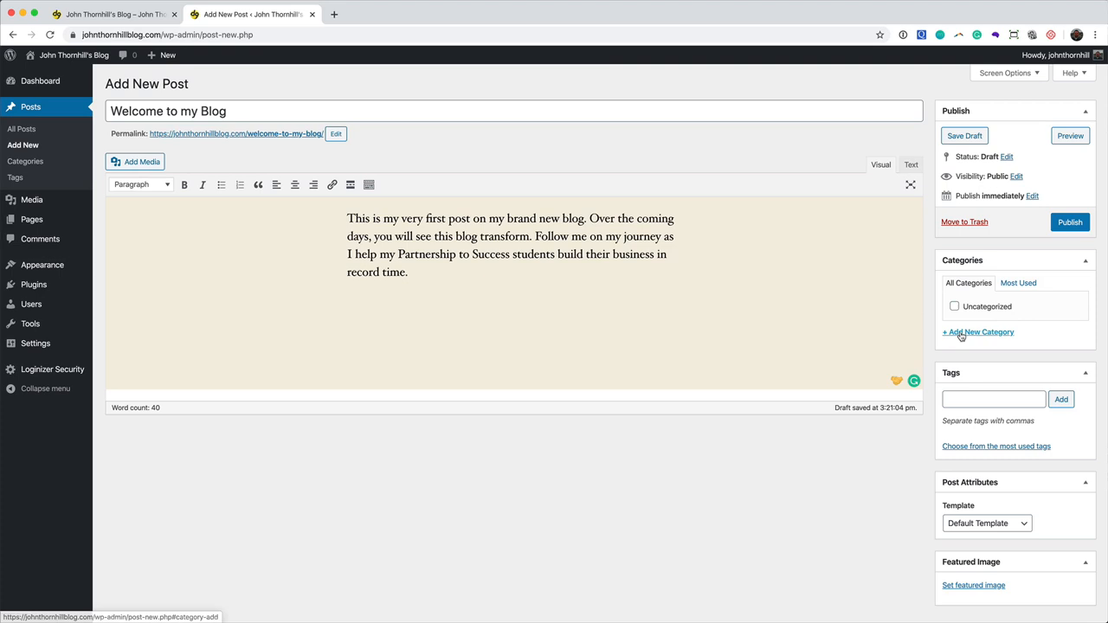
- Add a 'General' category for the post, then view the public blog homepage
left_click(977, 331)
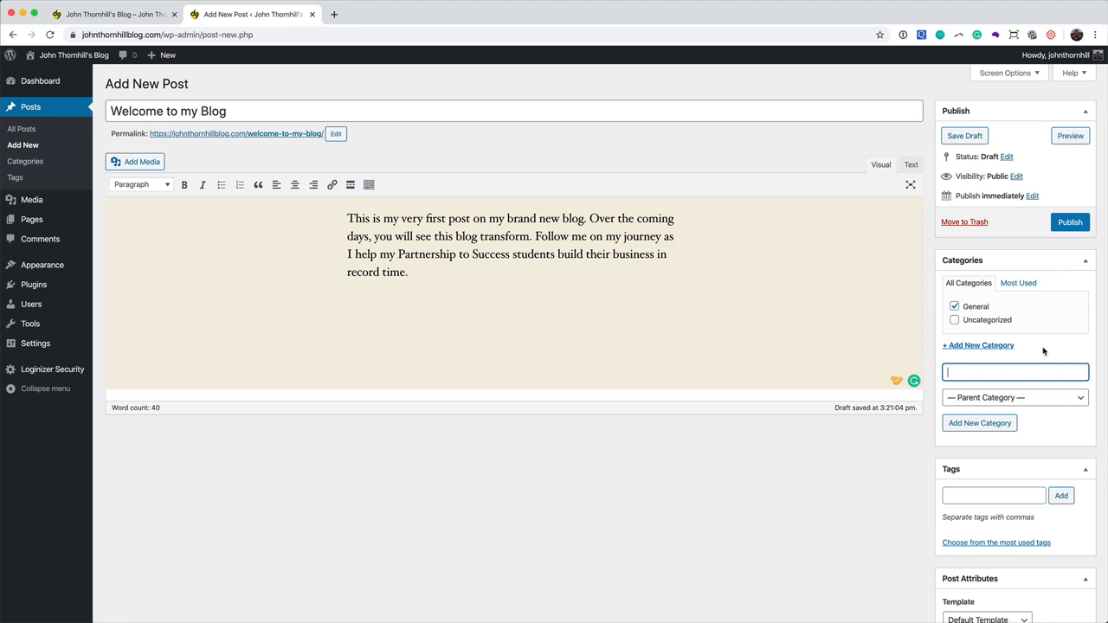
left_click(121, 15)
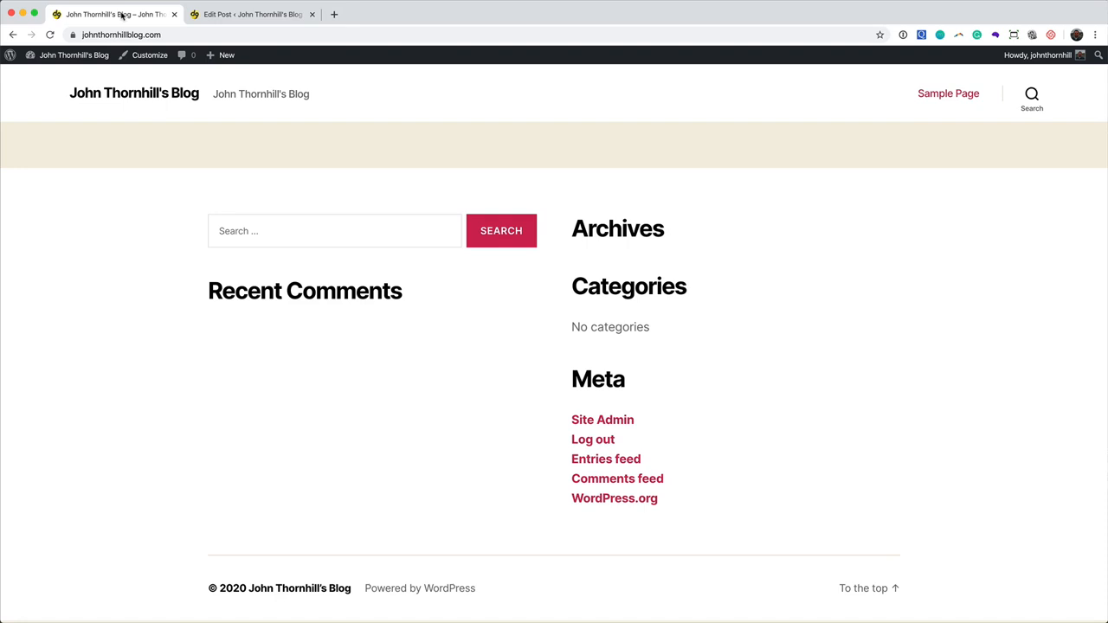